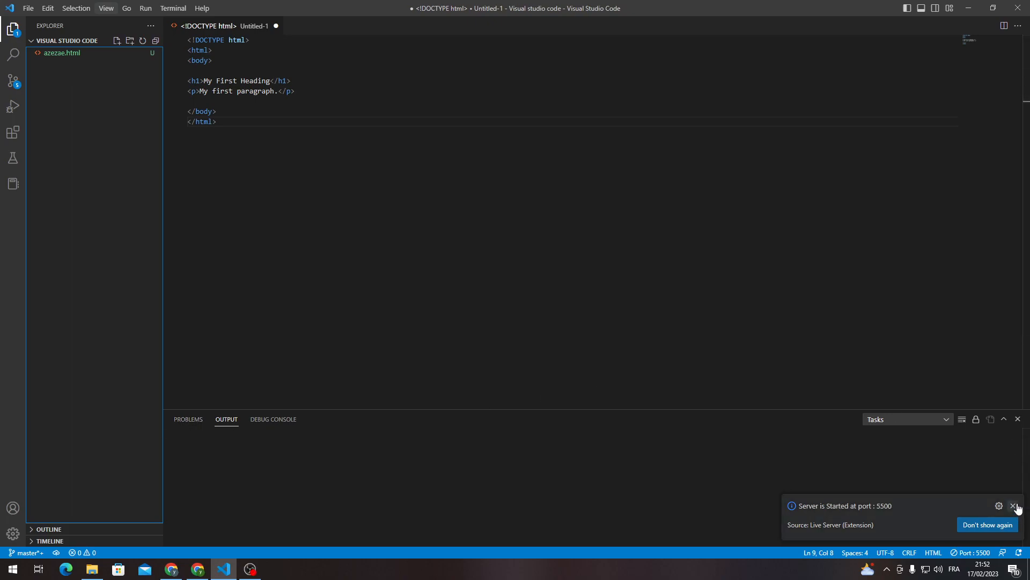
Dismiss the 'Server is Started at port 5500' Live Server notification
click(1015, 505)
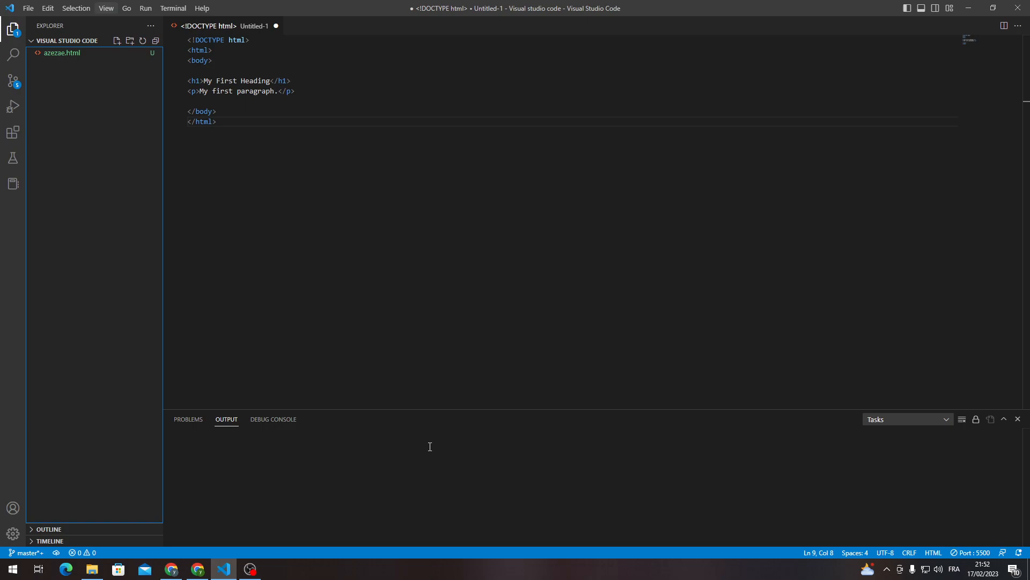
mouse_move(432, 433)
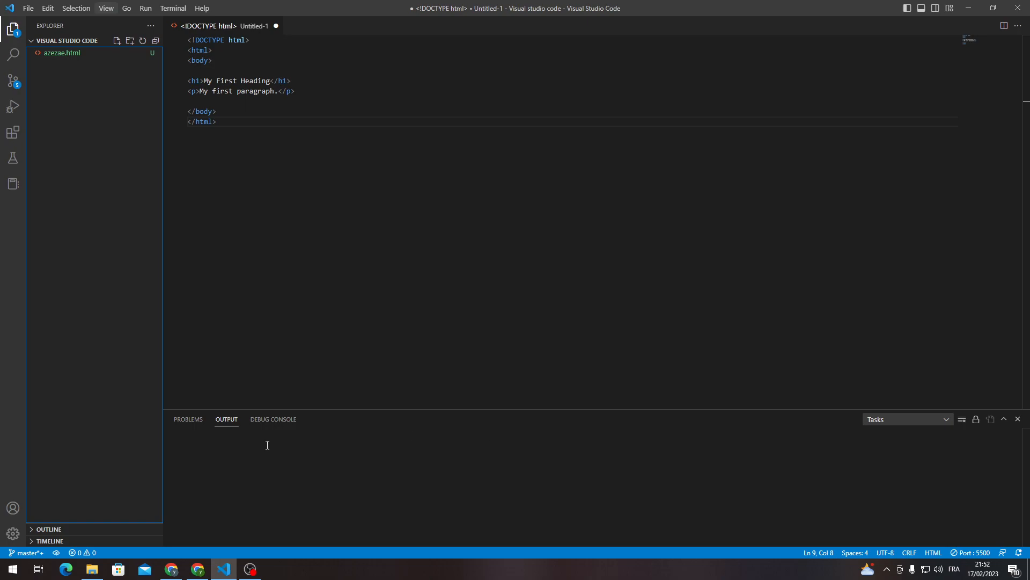
mouse_move(347, 222)
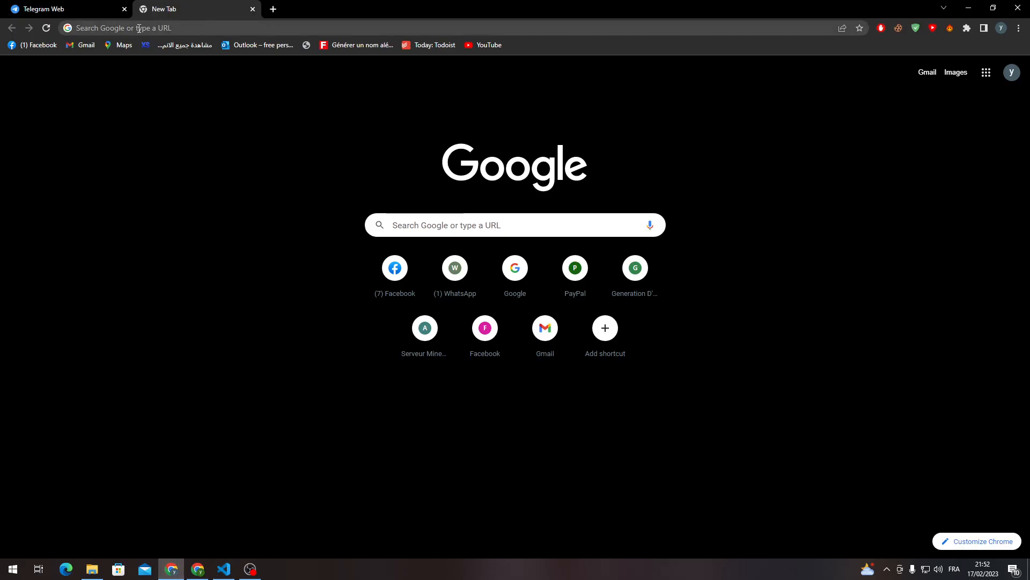
Search Google for 'visual studio code' and open the first result in a new tab
text(visual studio code)
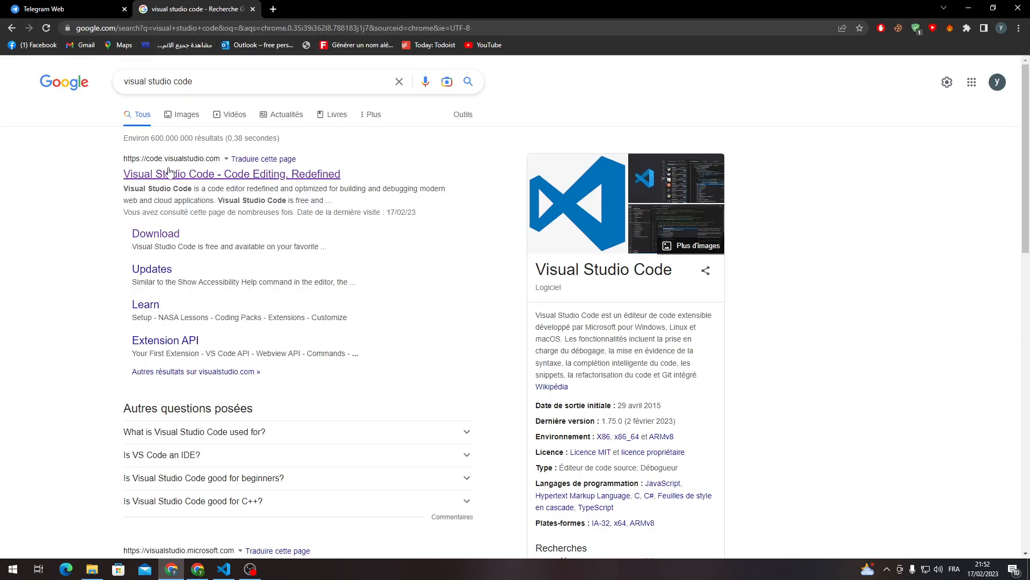
right_click(170, 174)
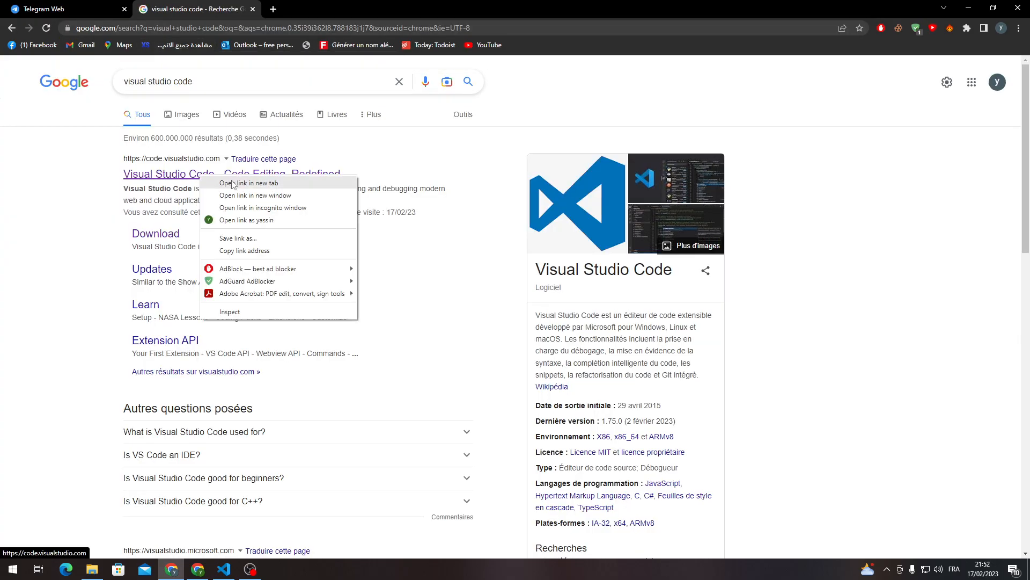
click(248, 183)
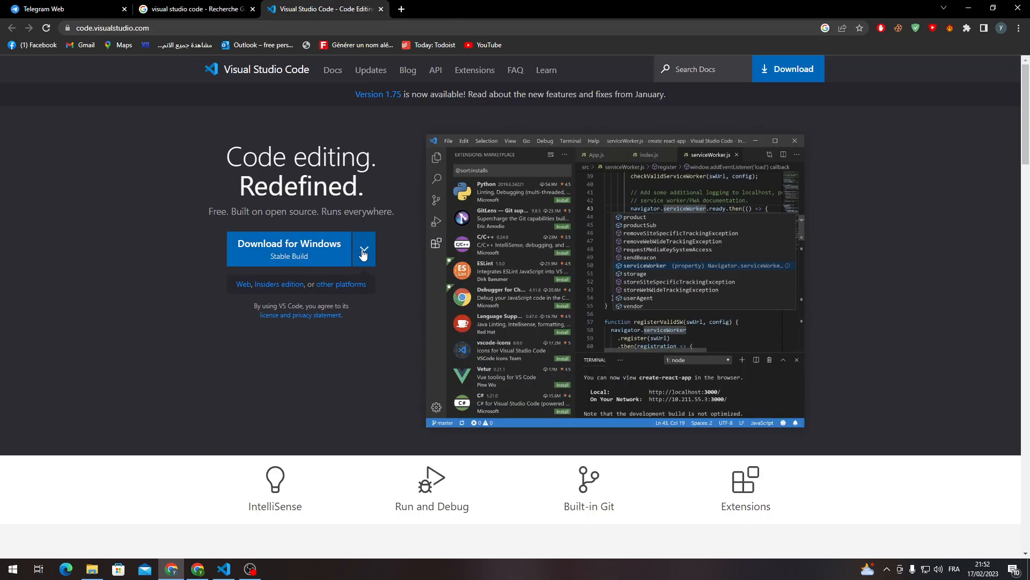
mouse_move(378, 204)
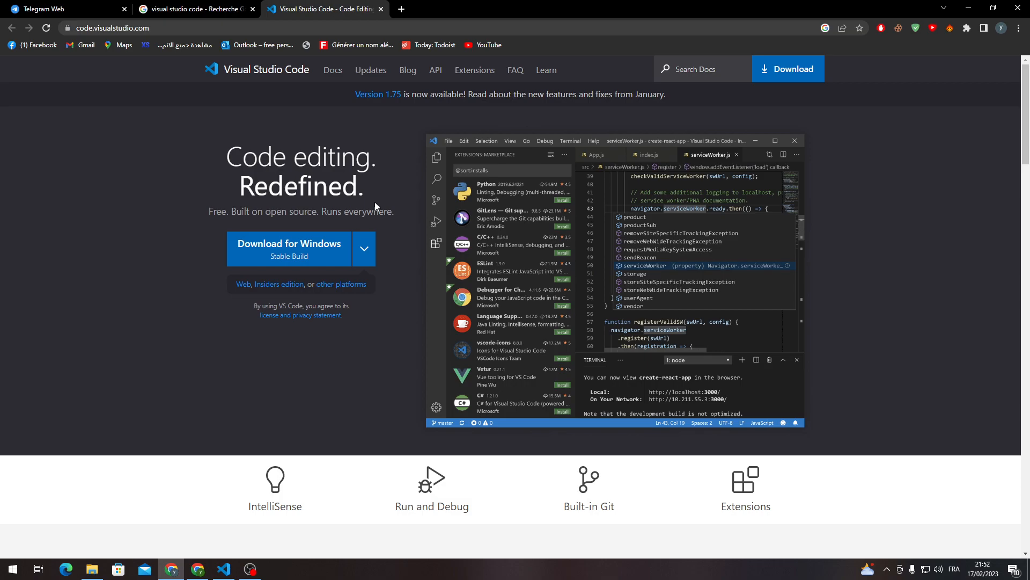
mouse_move(364, 250)
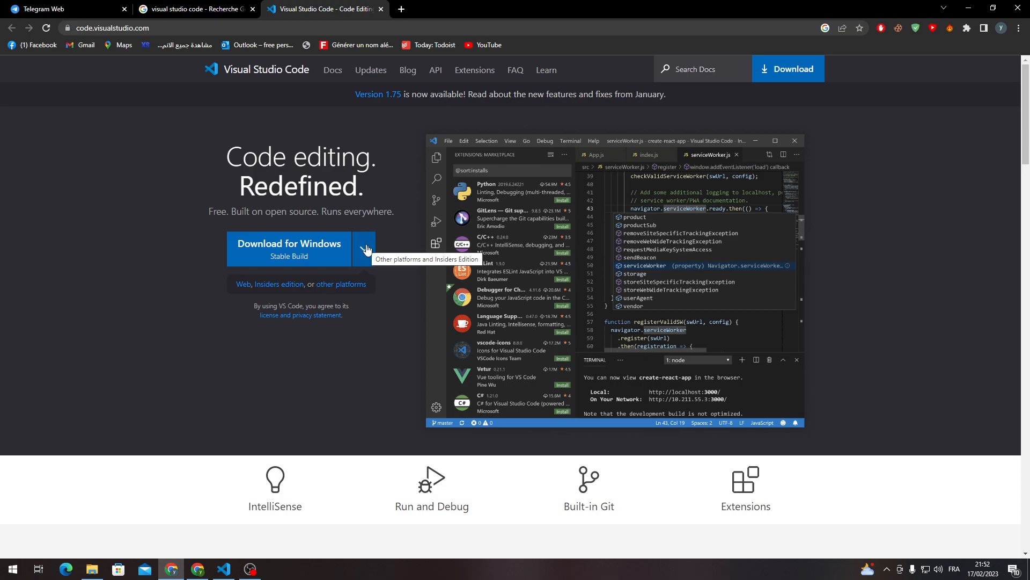
Expand the Download for Windows dropdown to list macOS, Windows x64 and Linux x64 options
click(364, 248)
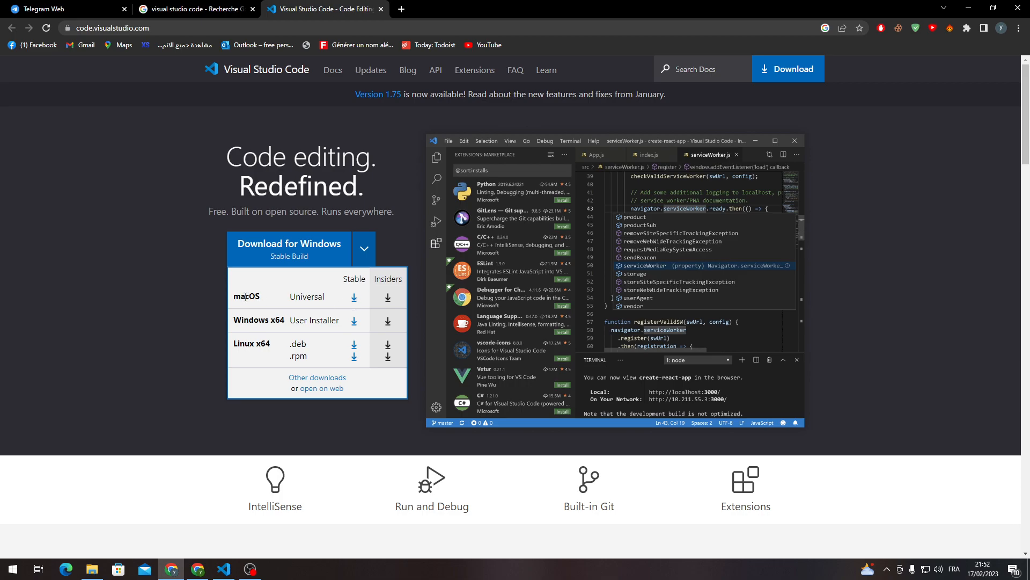
mouse_move(319, 388)
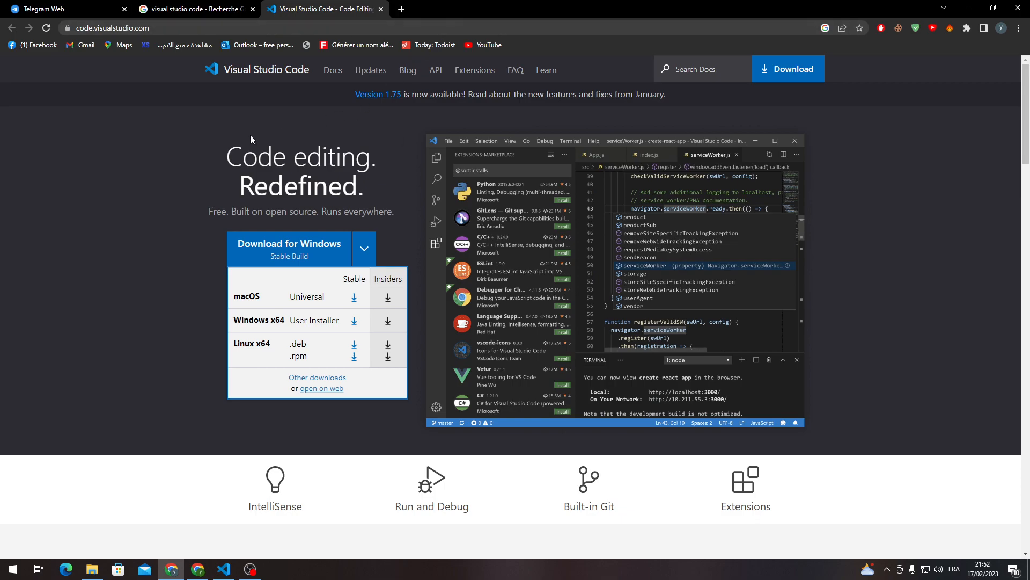
mouse_move(163, 299)
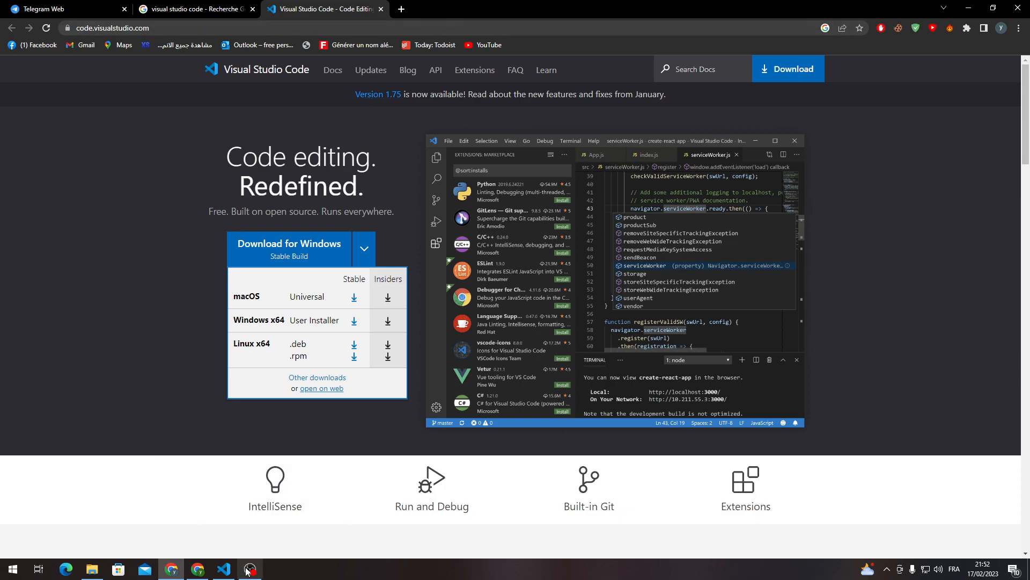
Return to VS Code from the taskbar and close the Untitled-1 HTML editor
click(225, 569)
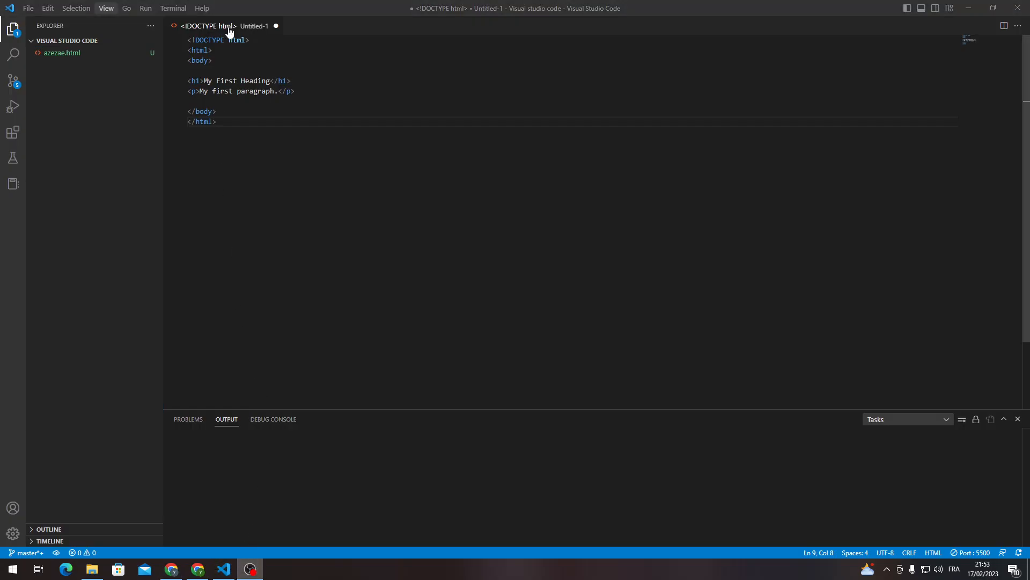
key(ctrl+a)
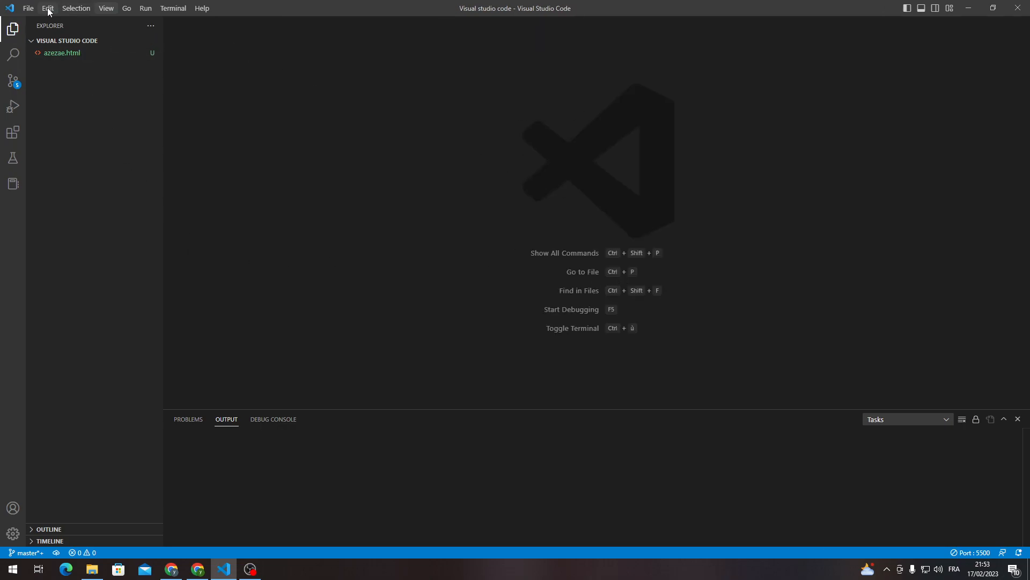
Create a new text file via File > New Text File and set its language to HTML
click(28, 8)
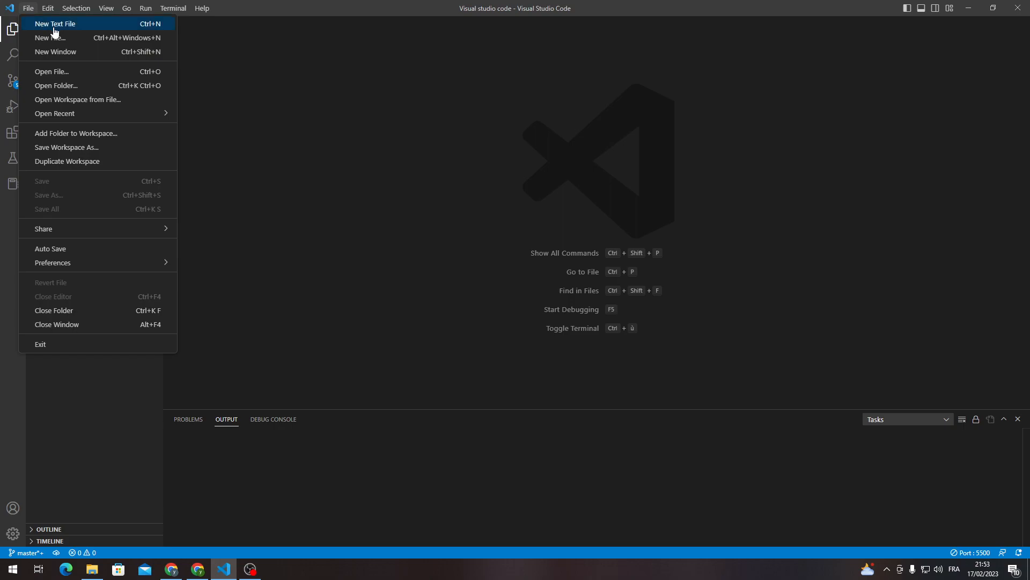
click(55, 24)
text(html)
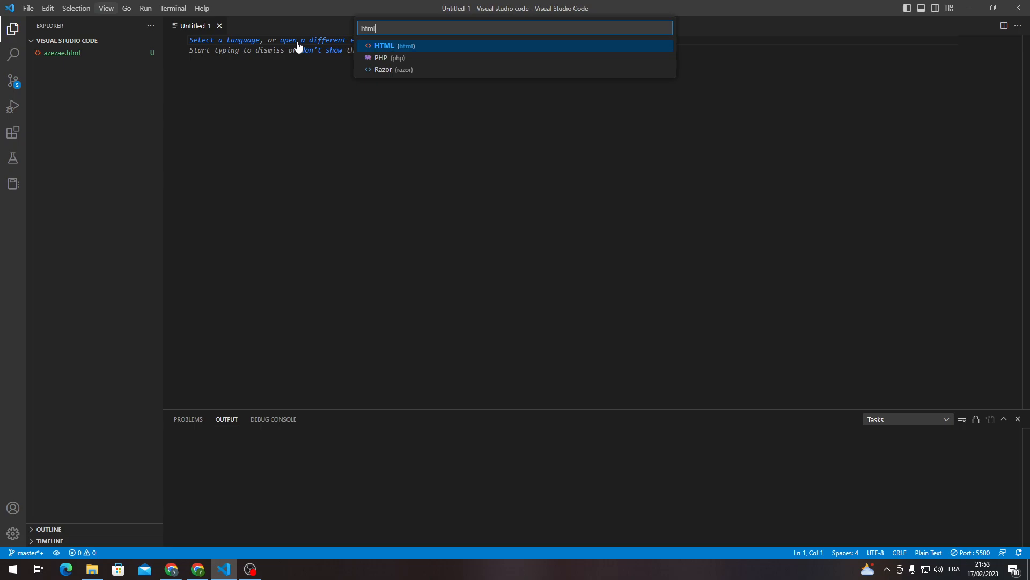
click(384, 45)
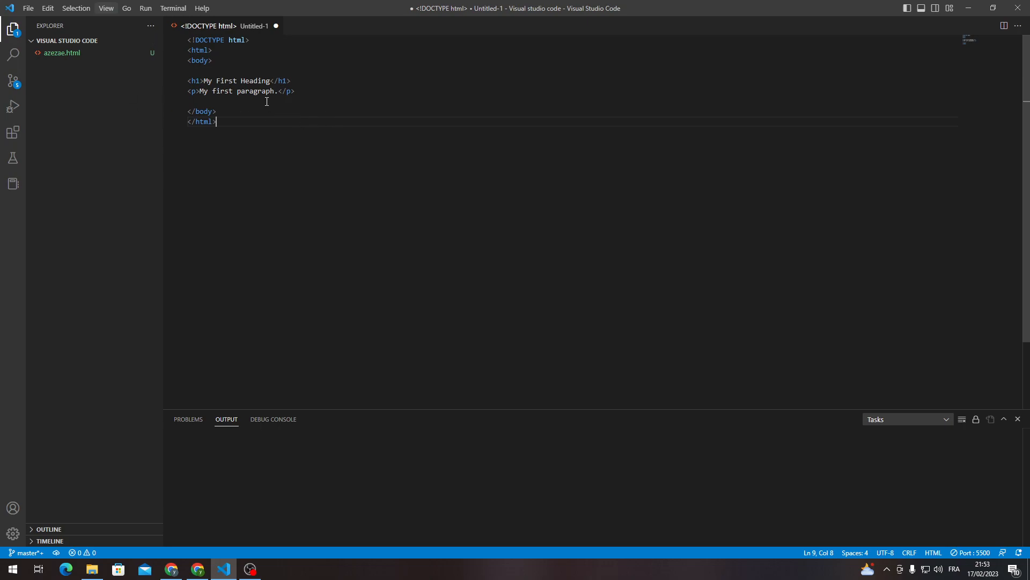
mouse_move(72, 40)
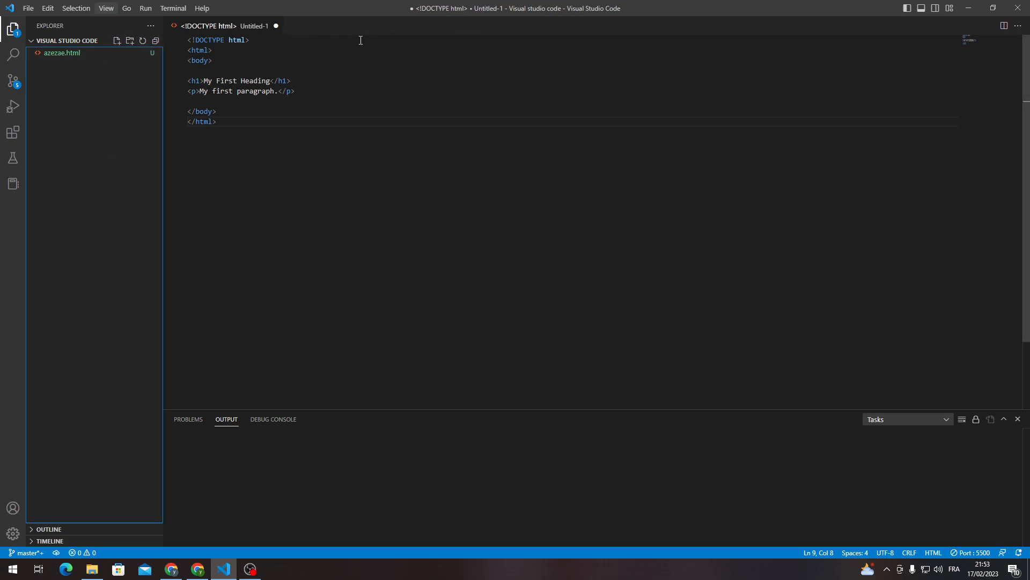
mouse_move(596, 42)
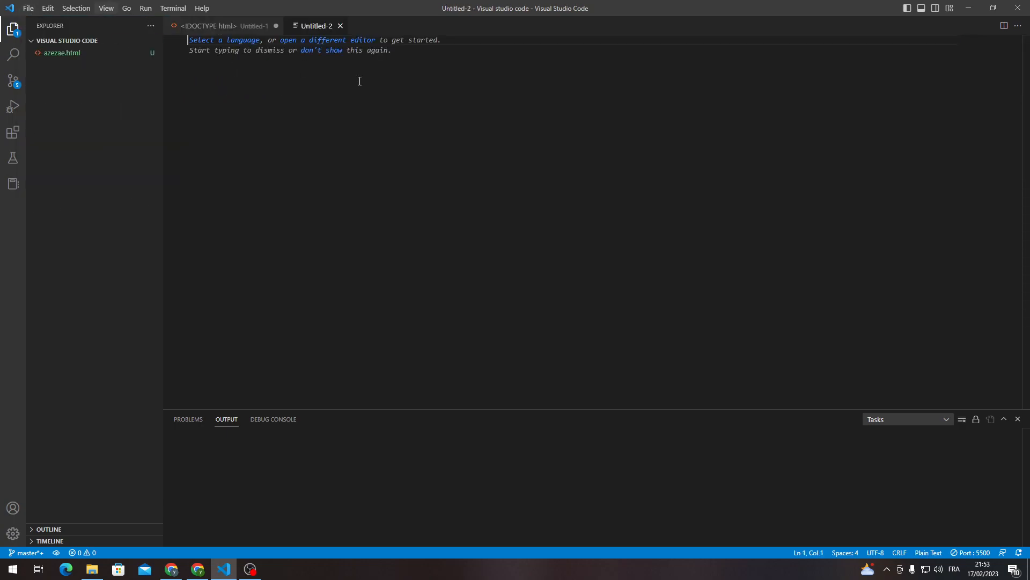
mouse_move(392, 99)
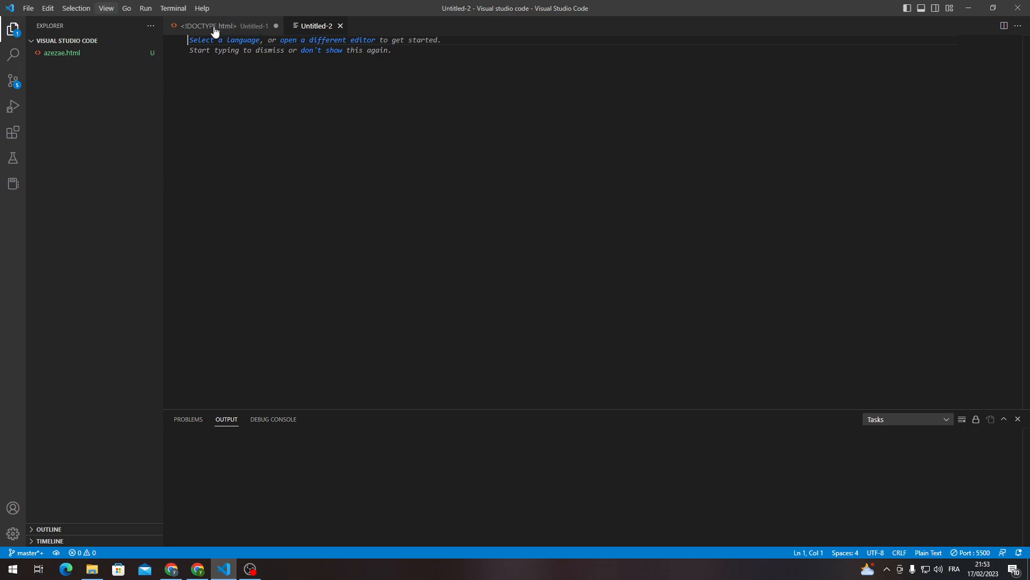
Switch to the Untitled-1 tab, attempt to close it, and keep it unsaved at the save prompt
click(207, 26)
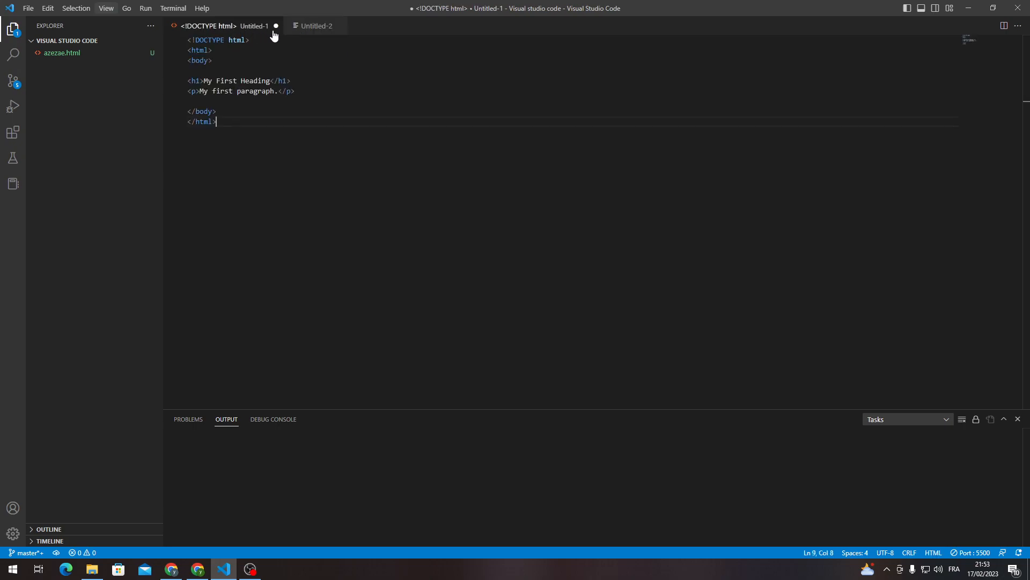
click(276, 26)
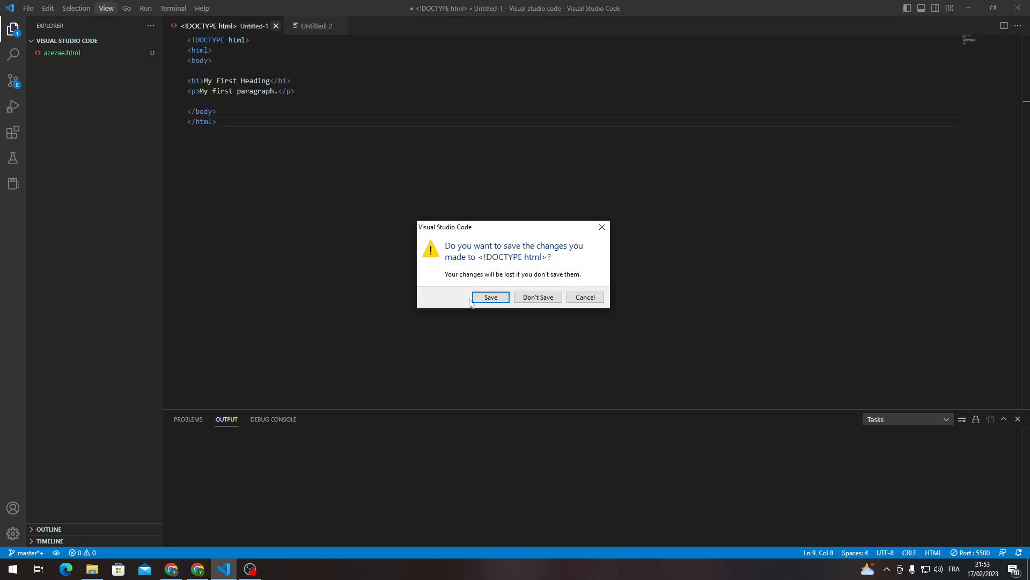
click(537, 298)
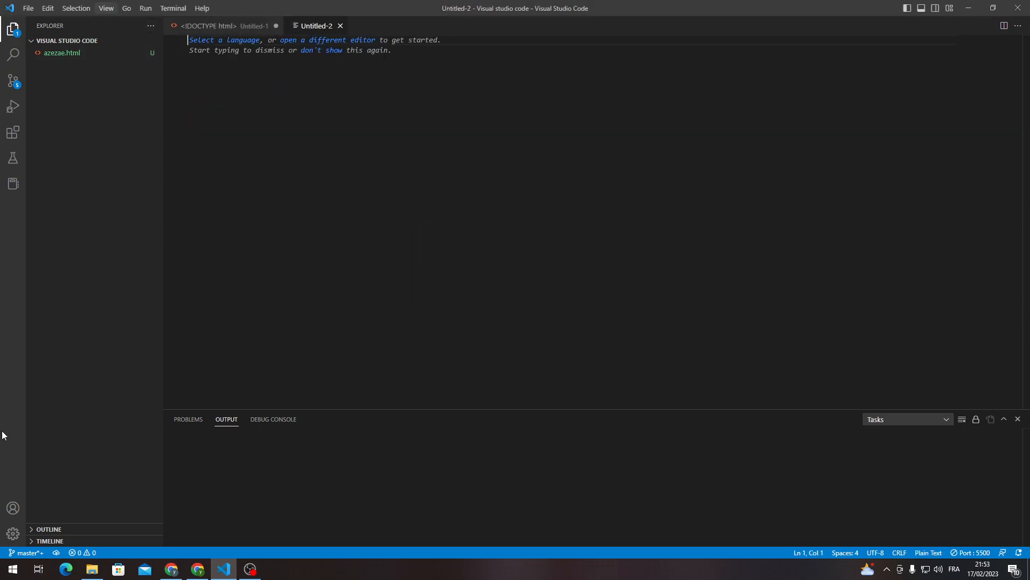
mouse_move(188, 92)
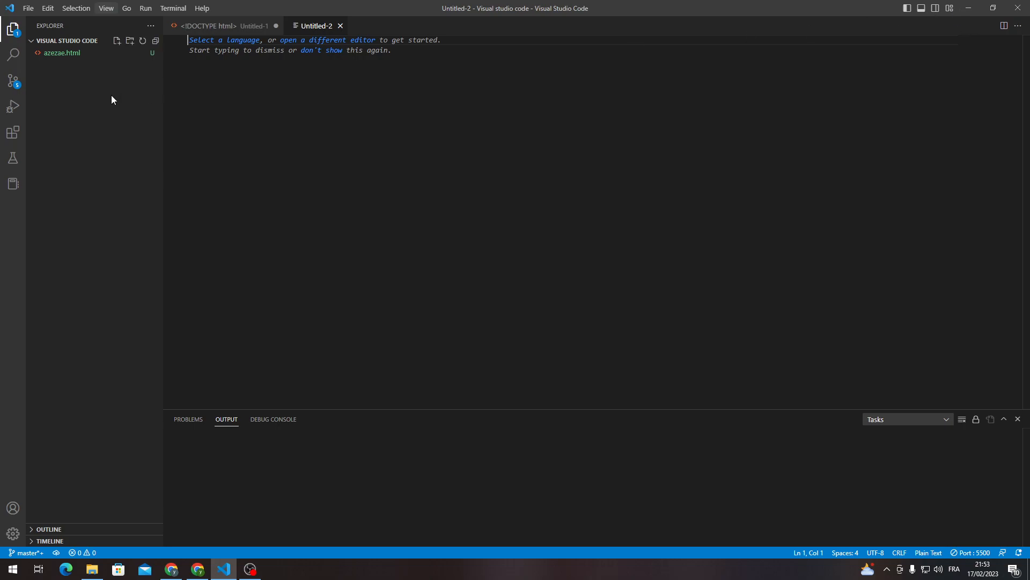
mouse_move(90, 318)
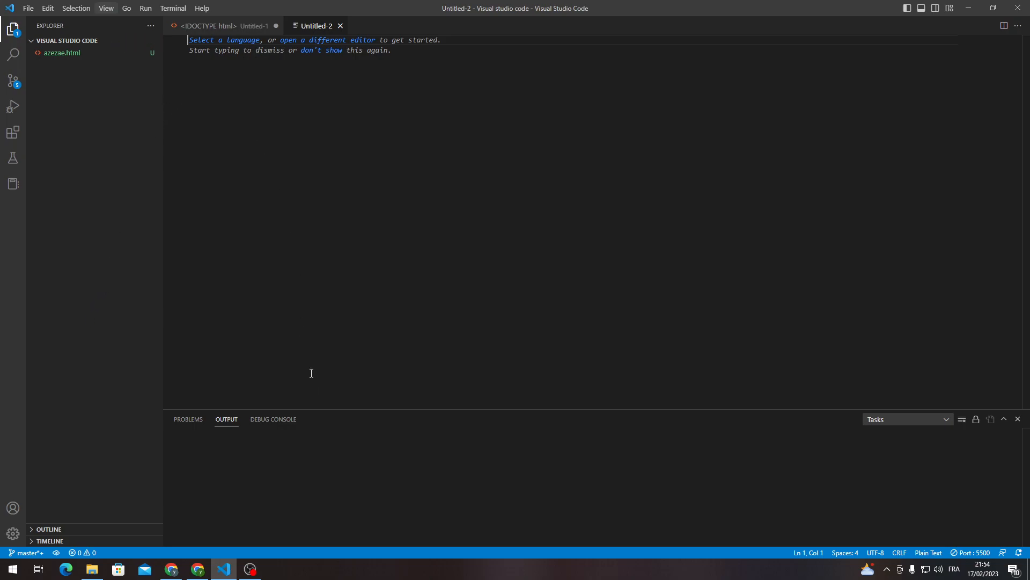
mouse_move(281, 358)
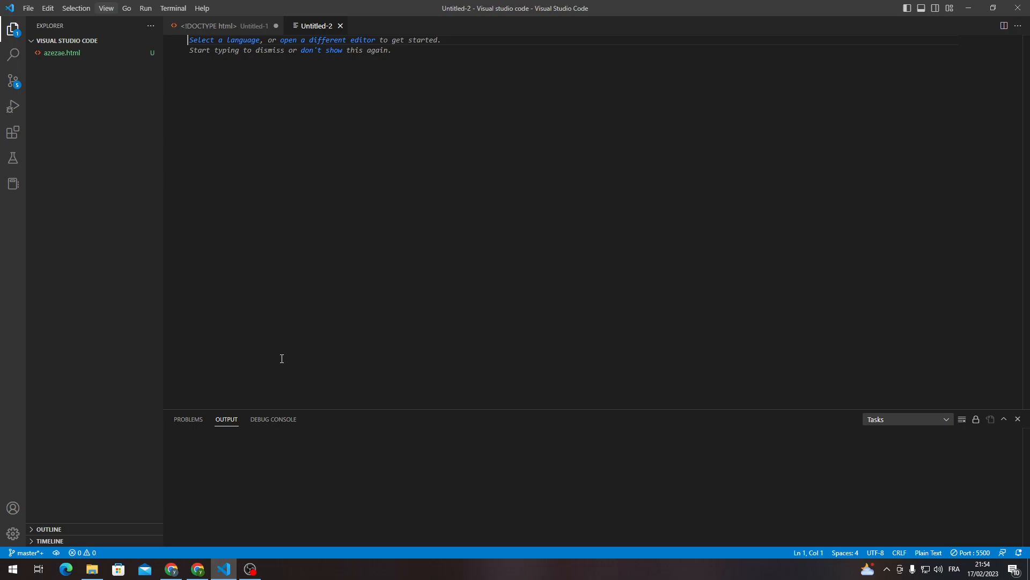
mouse_move(281, 359)
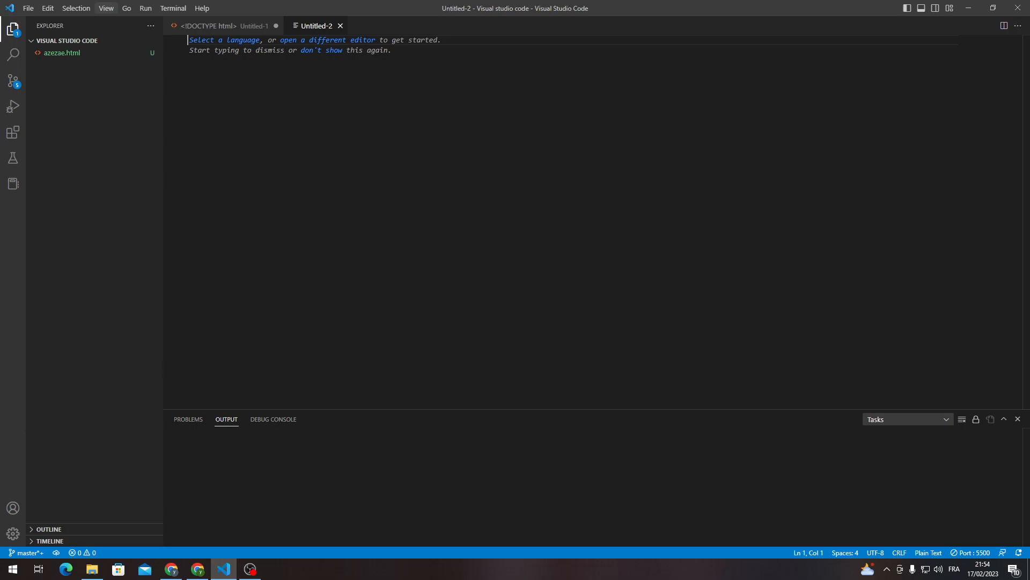